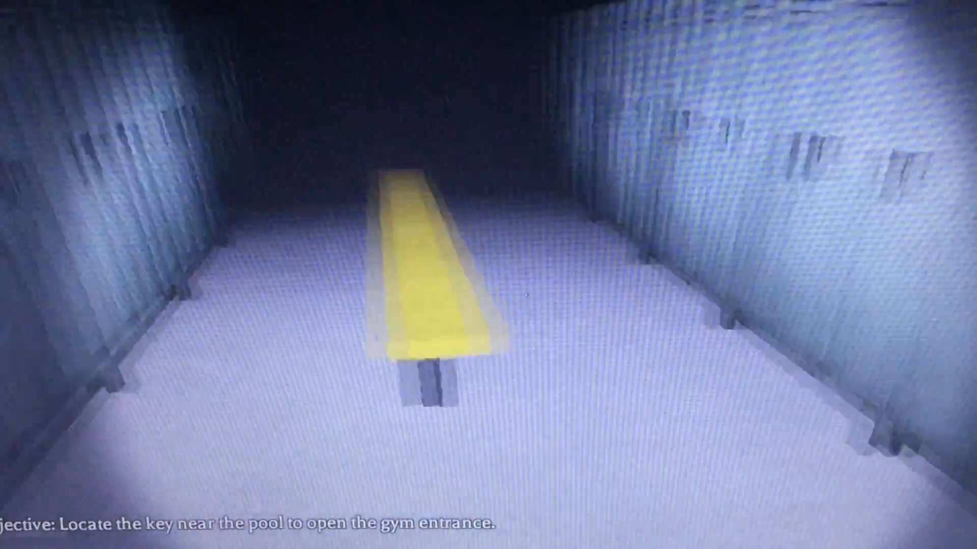
pyautogui.press('w')
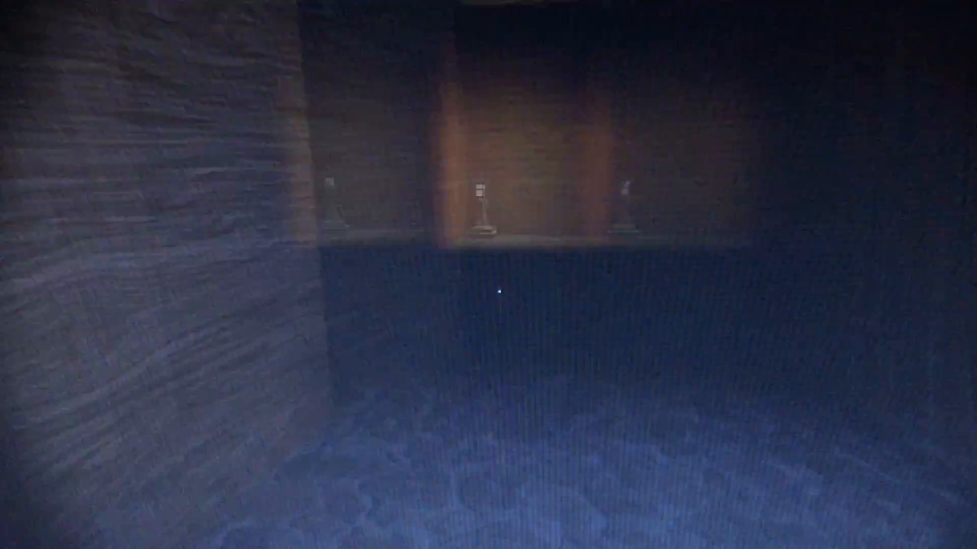
pyautogui.moveTo(489, 292)
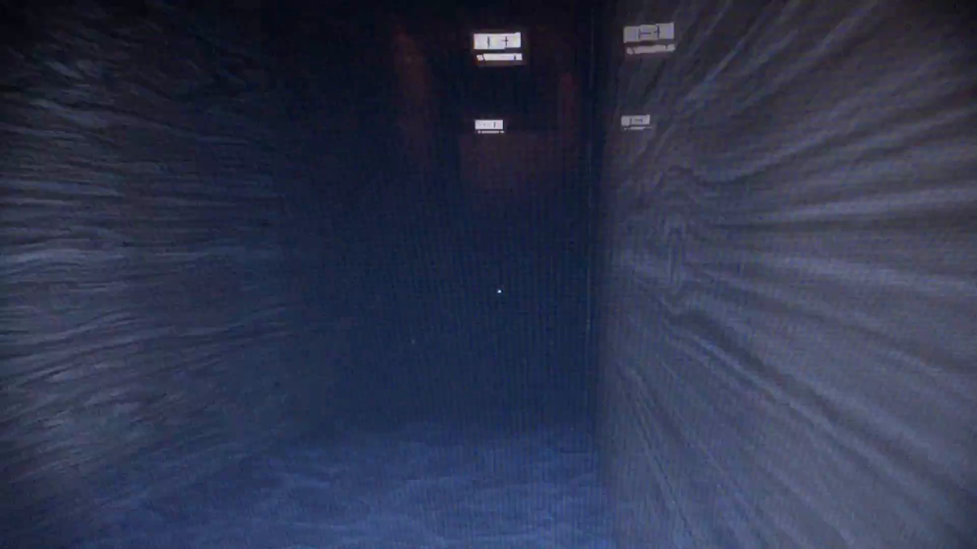